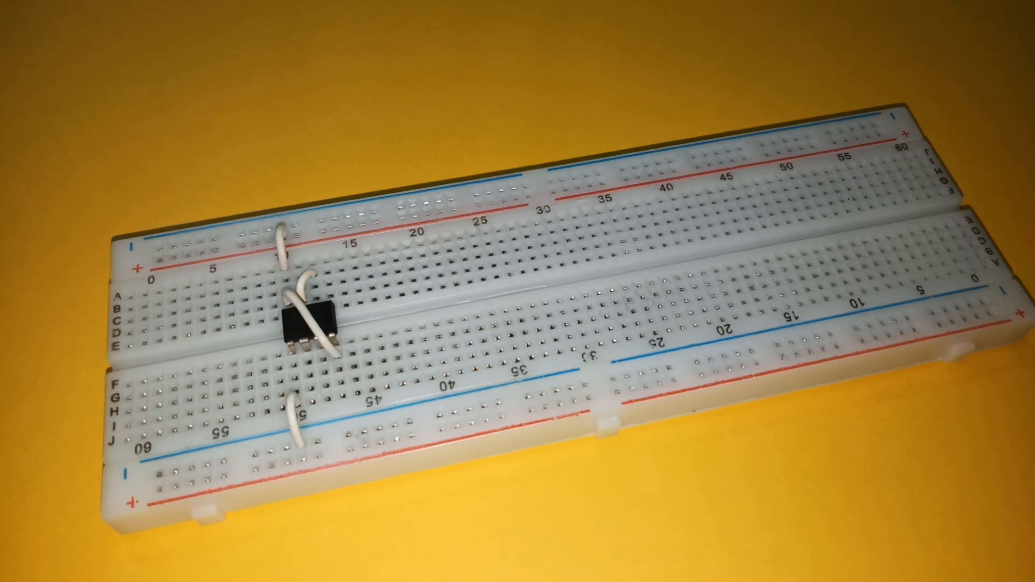
Step: Place the BC547 transistor on the breadboard left of the 8-pin IC
{"action": "left_click", "coordinate": [218, 343]}
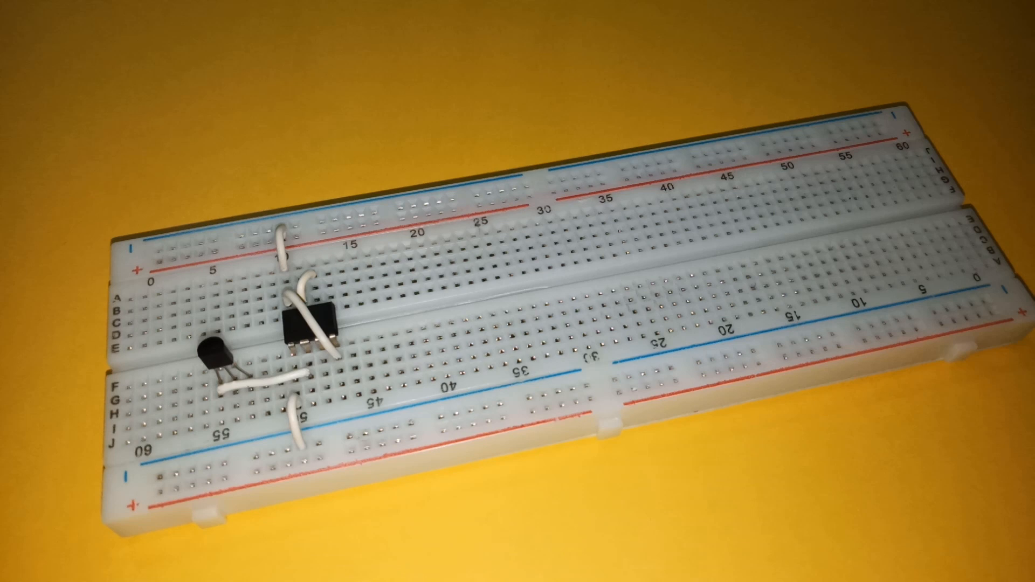